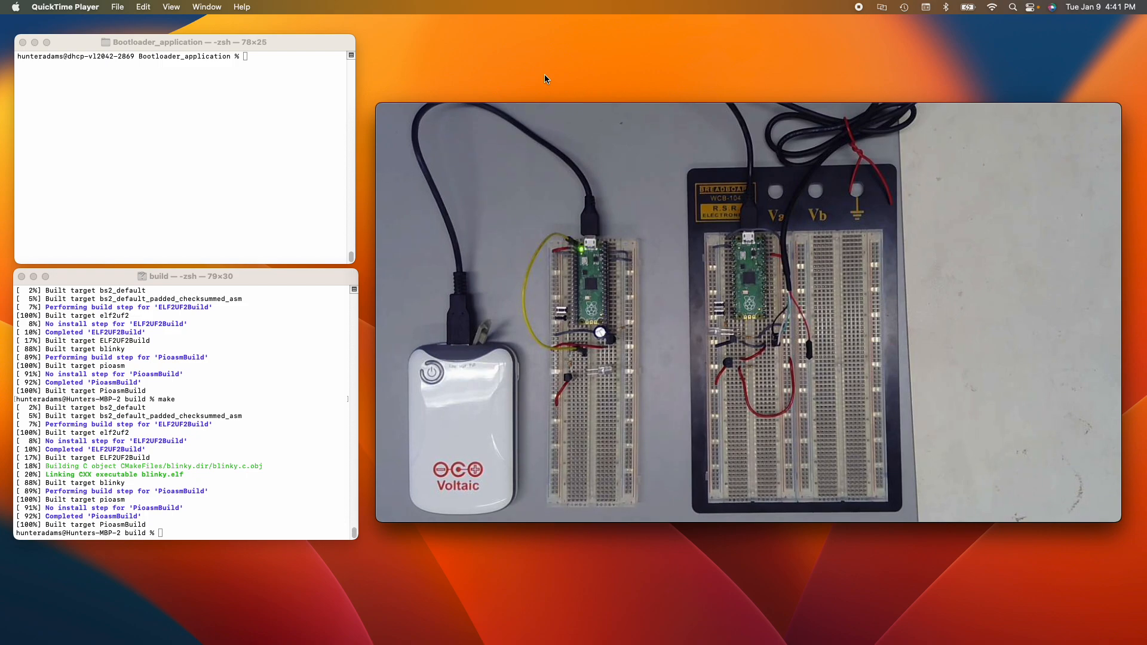
Step: Focus the build terminal and run make to relink blinky.elf
left_click(374, 577)
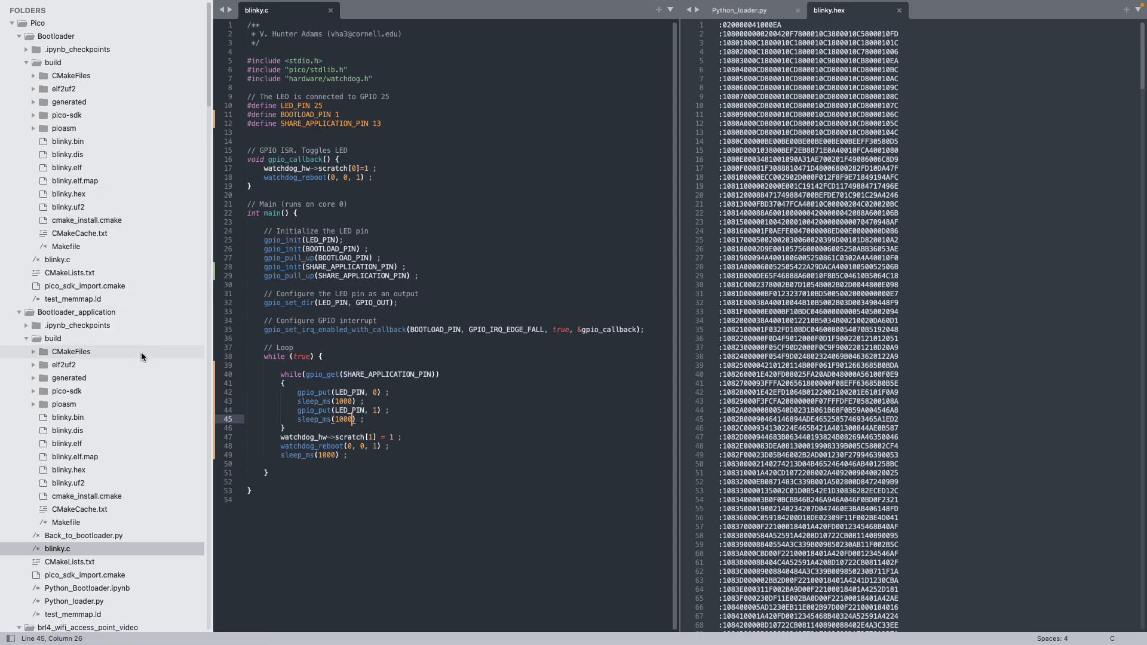
Step: Show the Bootloader_application blinky.c source and review its blink loop
scroll("down", 3)
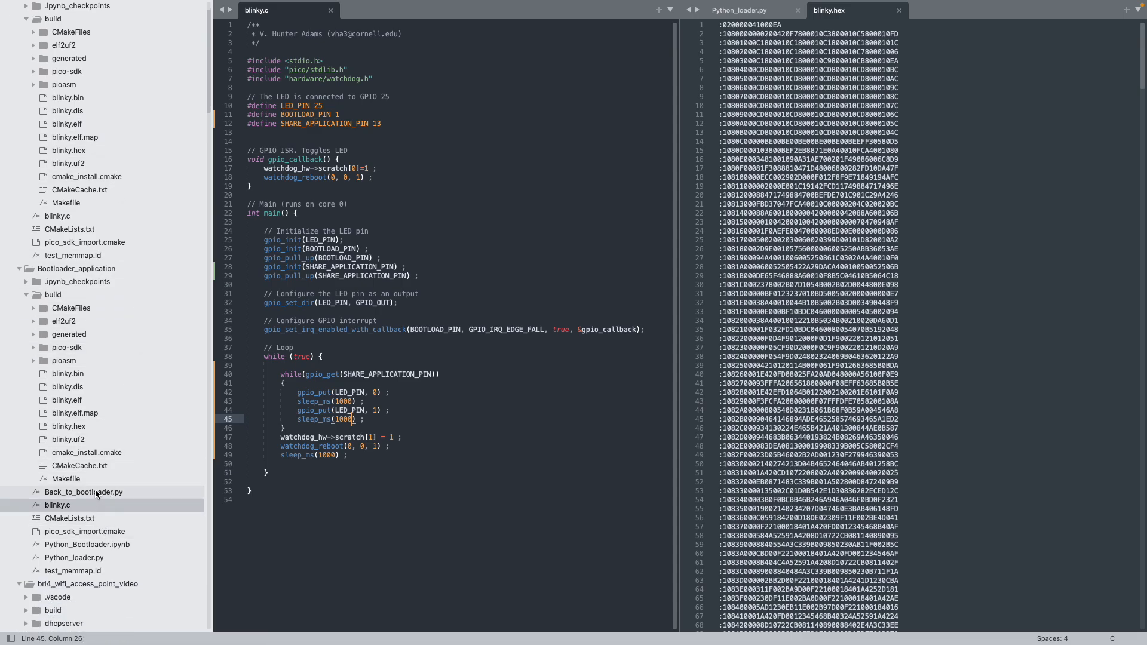
left_click(52, 293)
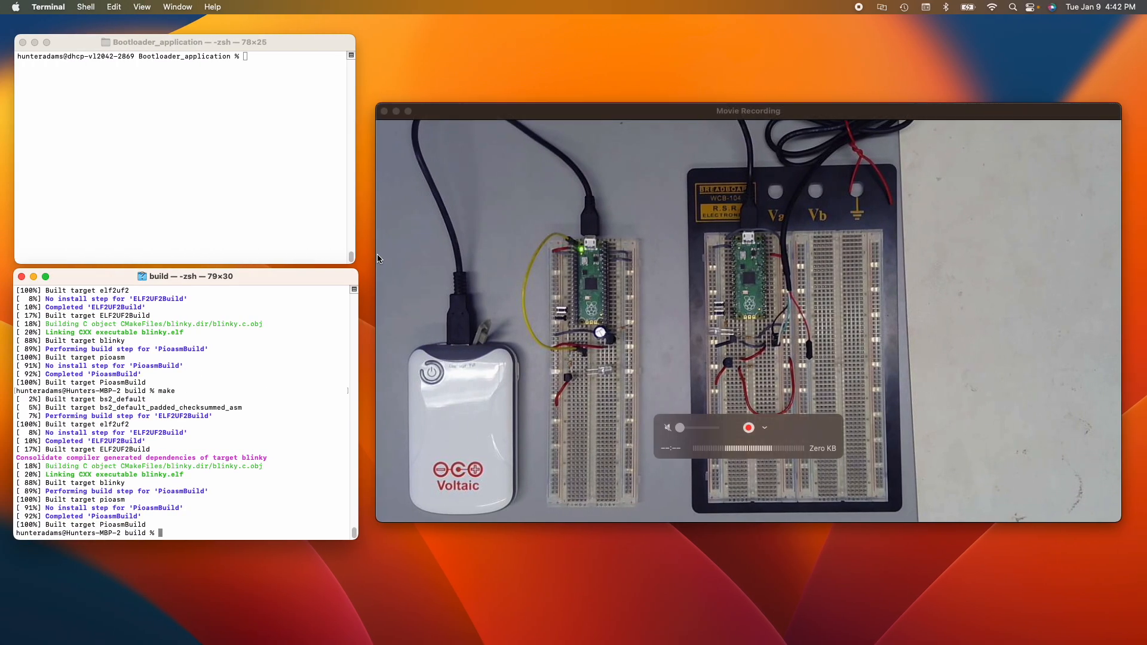
Step: Run python3 Python_loader.py in the Bootloader_application terminal to send the program to the Pico
left_click(216, 129)
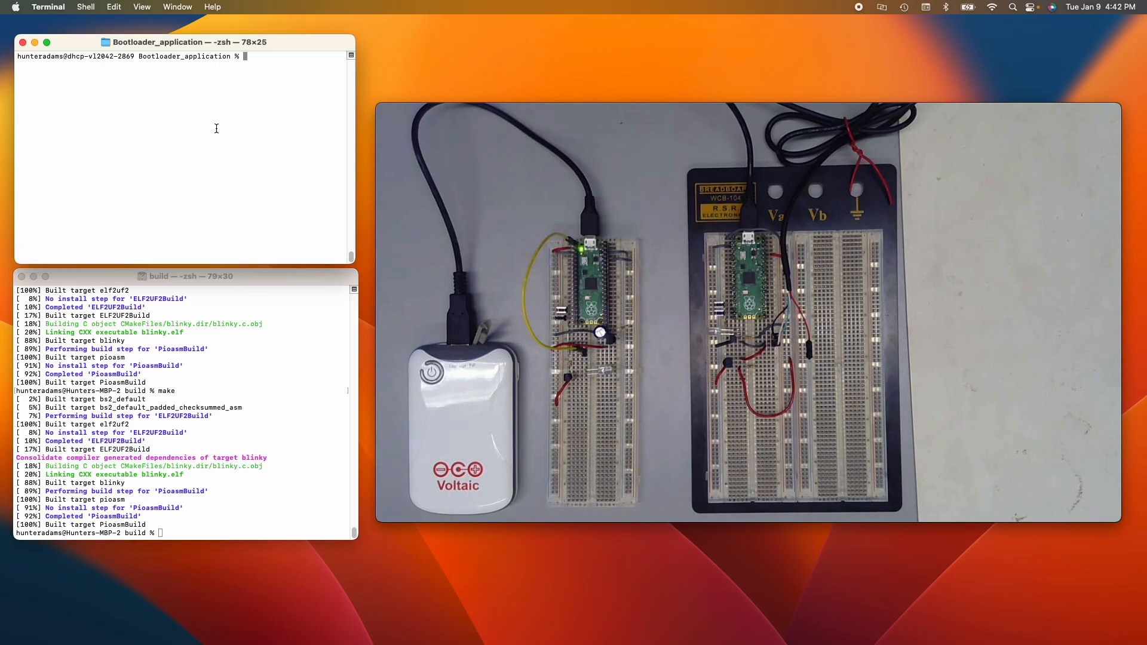
type("python3 Python_loader.py")
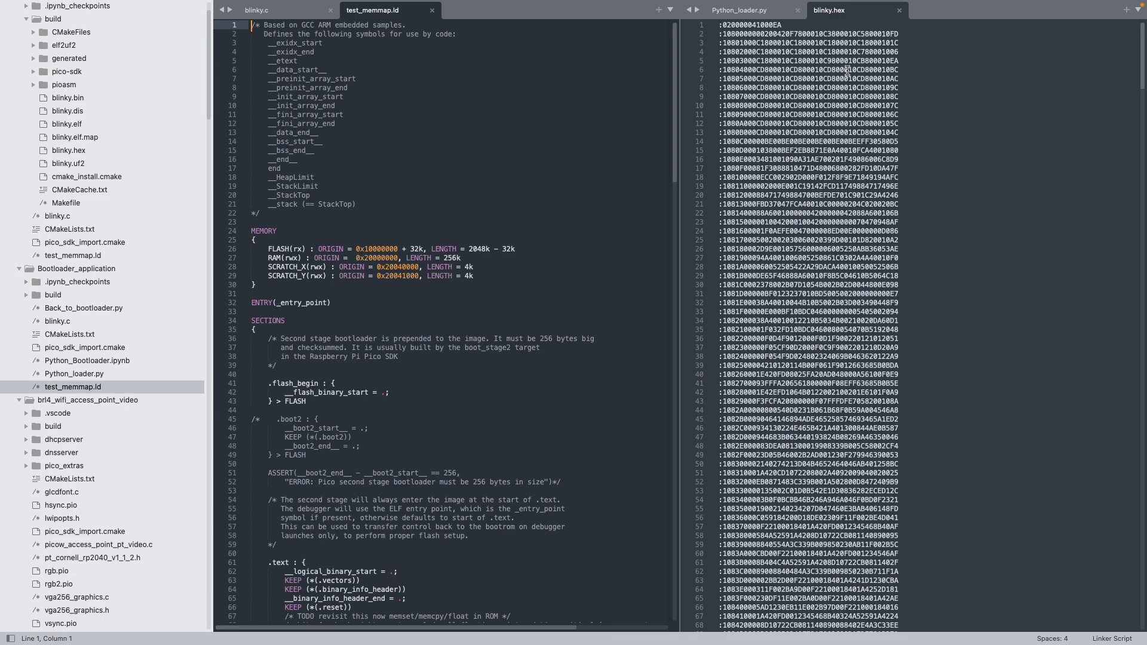
scroll("down", 3)
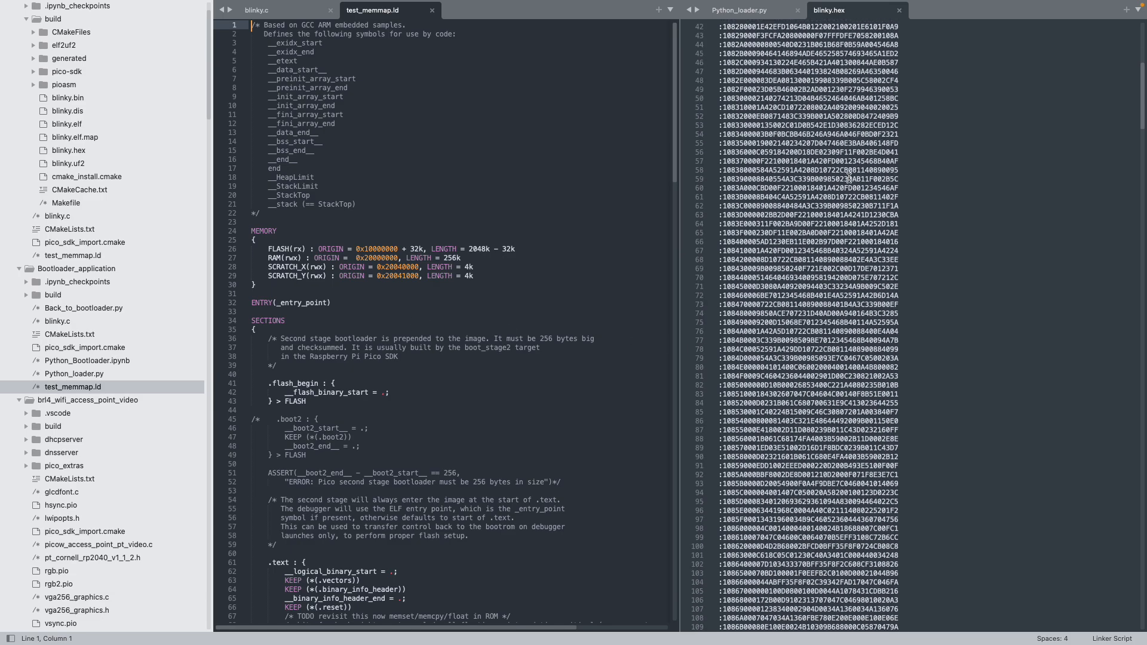
scroll("down", 3)
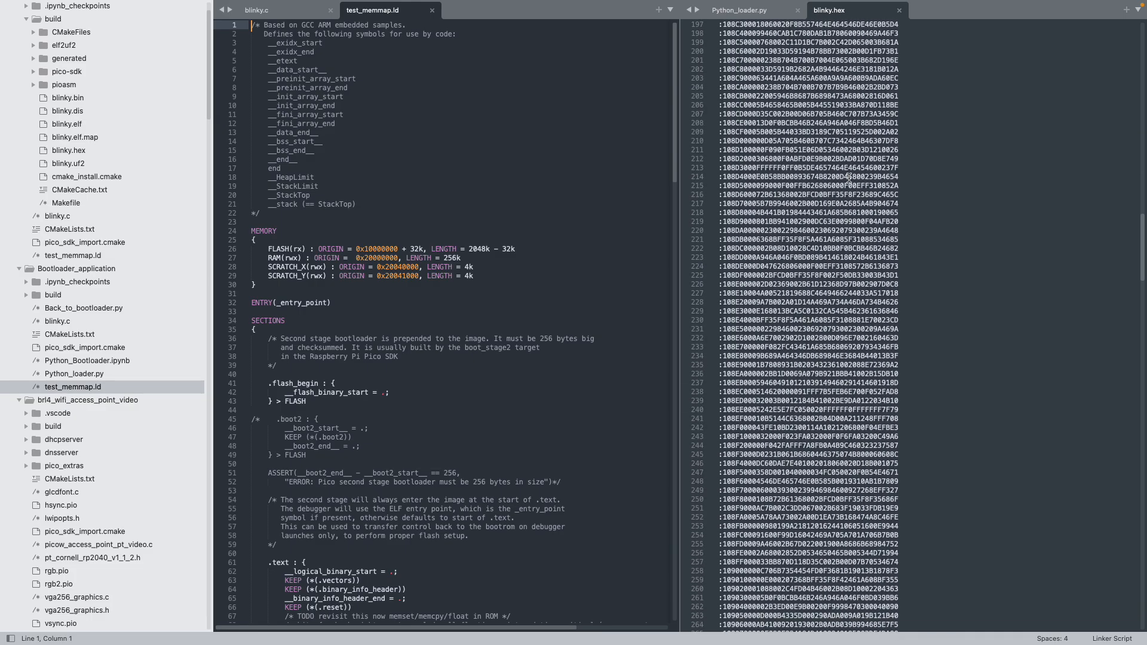
scroll("down", 3)
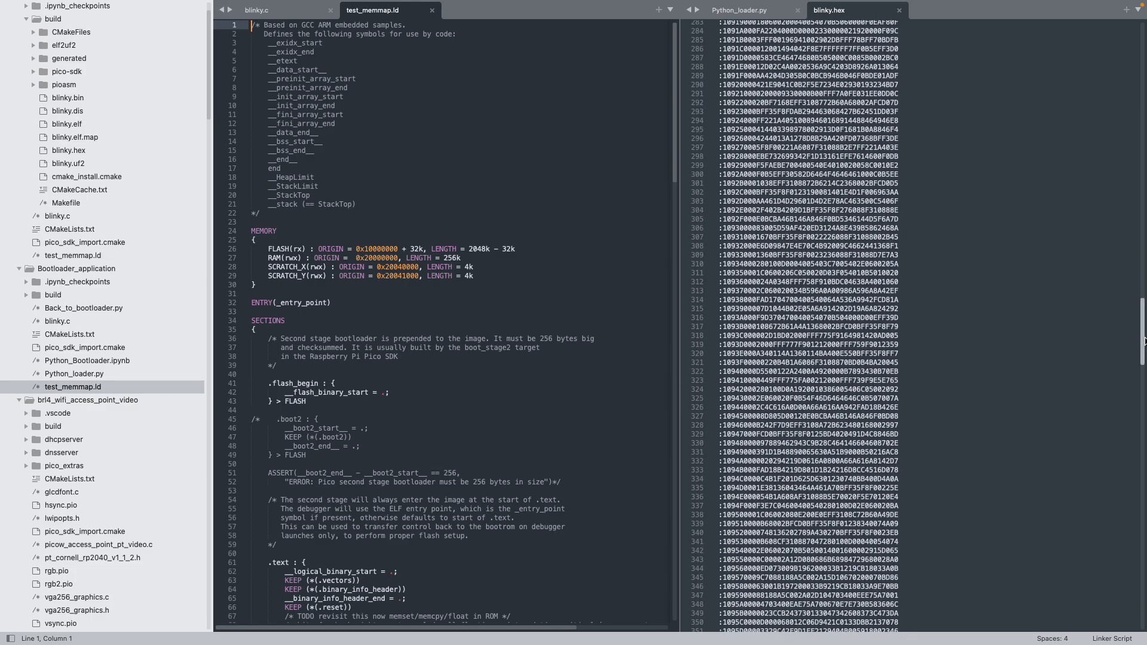
scroll("up", 3)
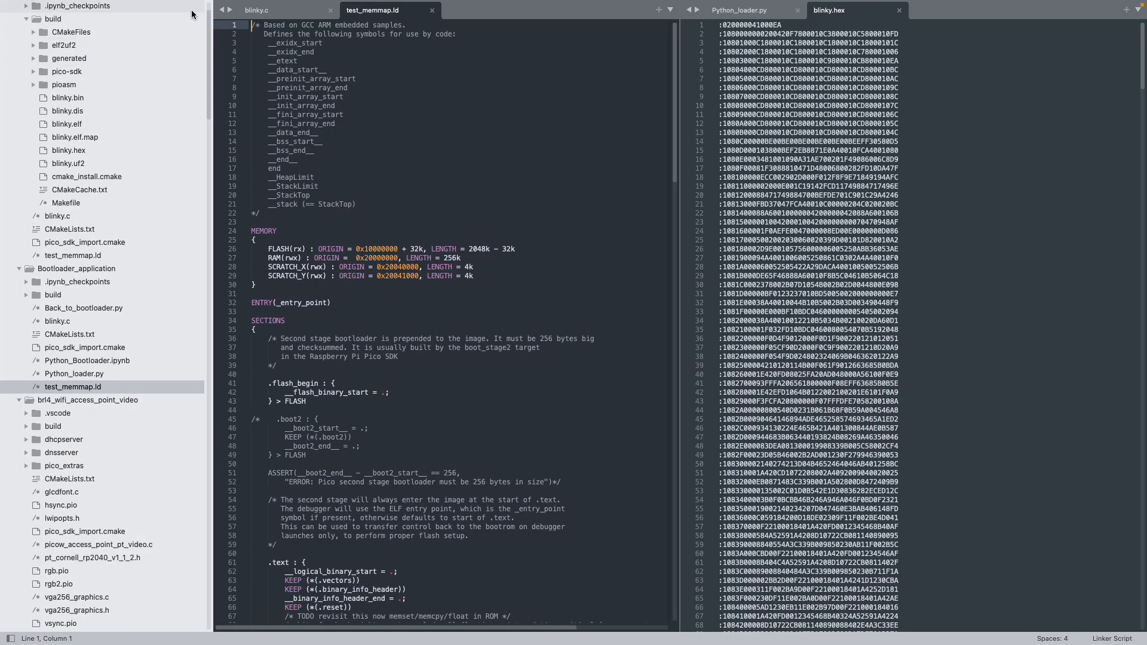
Step: Change the first sleep_ms delay in blinky.c's while loop from 1000 to 250
left_click(256, 9)
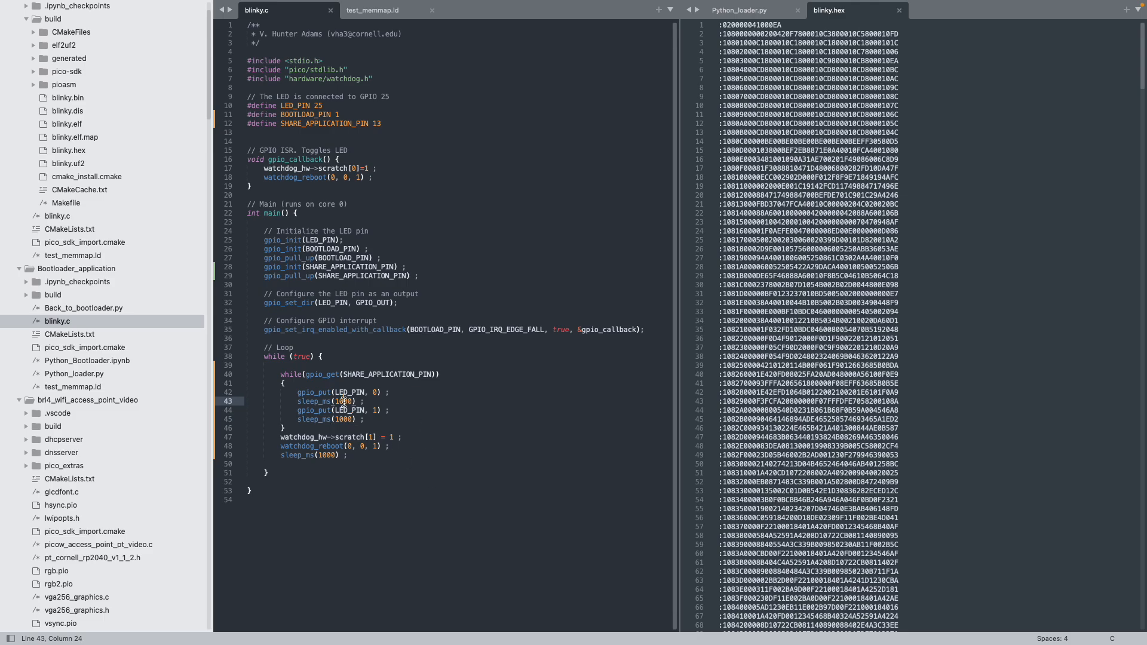
double_click(344, 402)
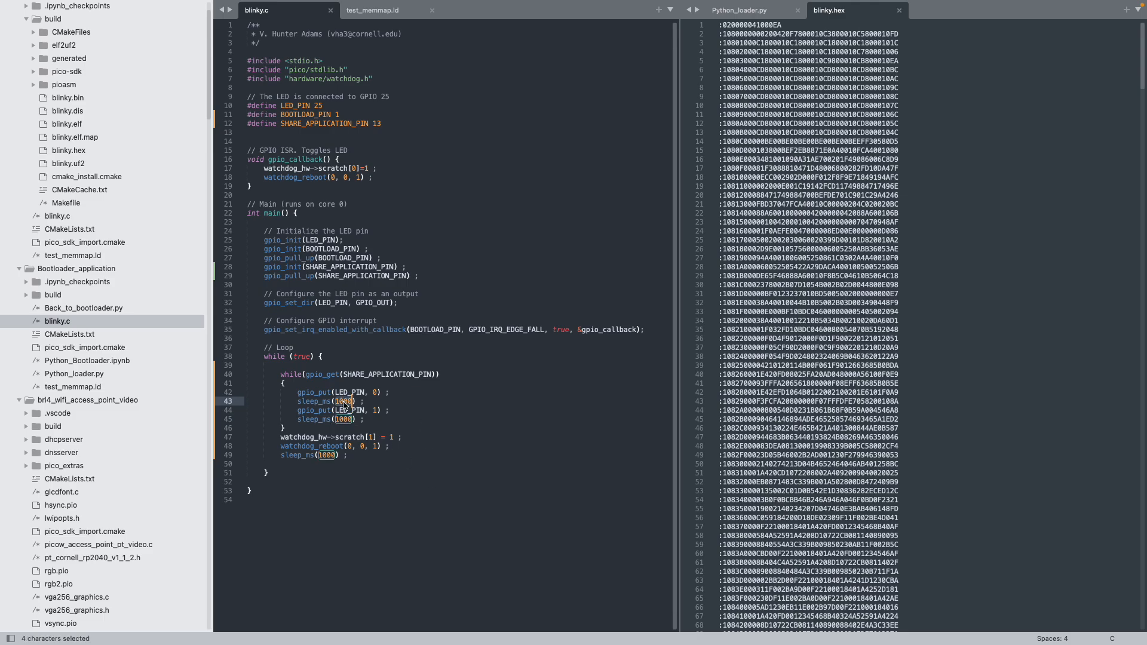
type("250")
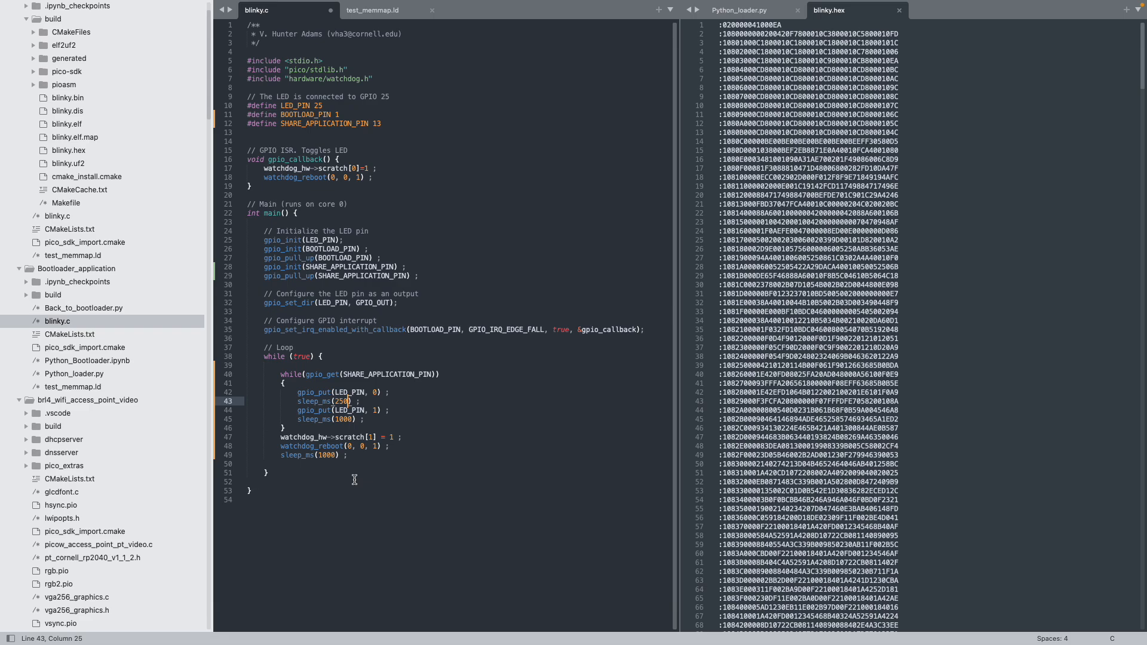
double_click(343, 419)
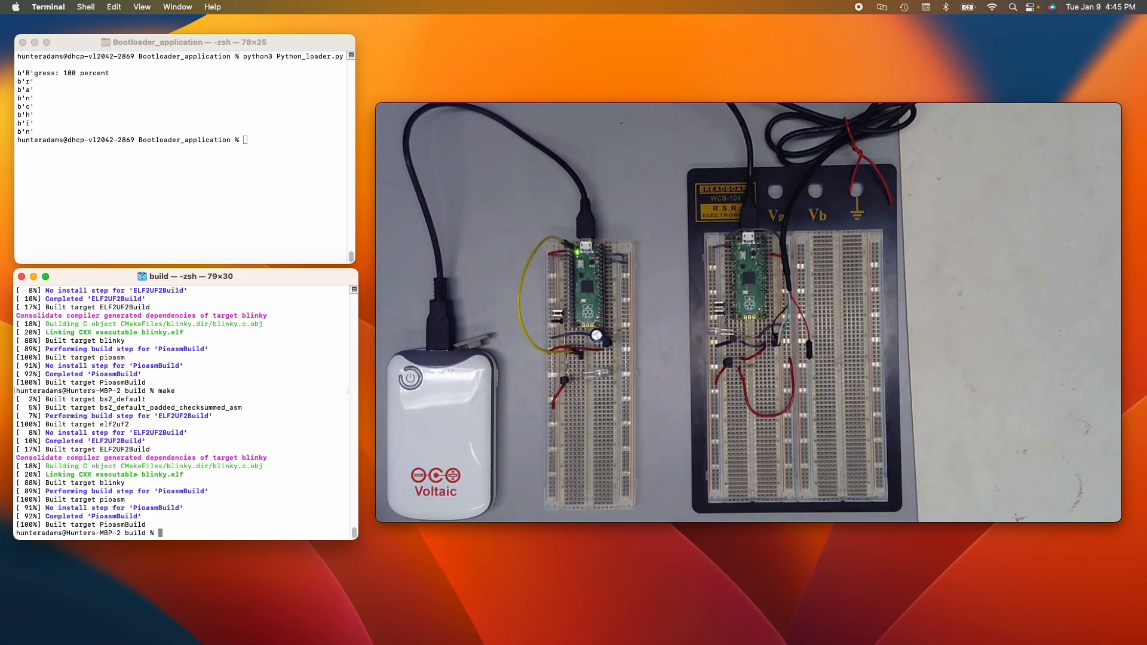
Step: Run make in the build terminal so the edited blinky builds to 100%
left_click(259, 115)
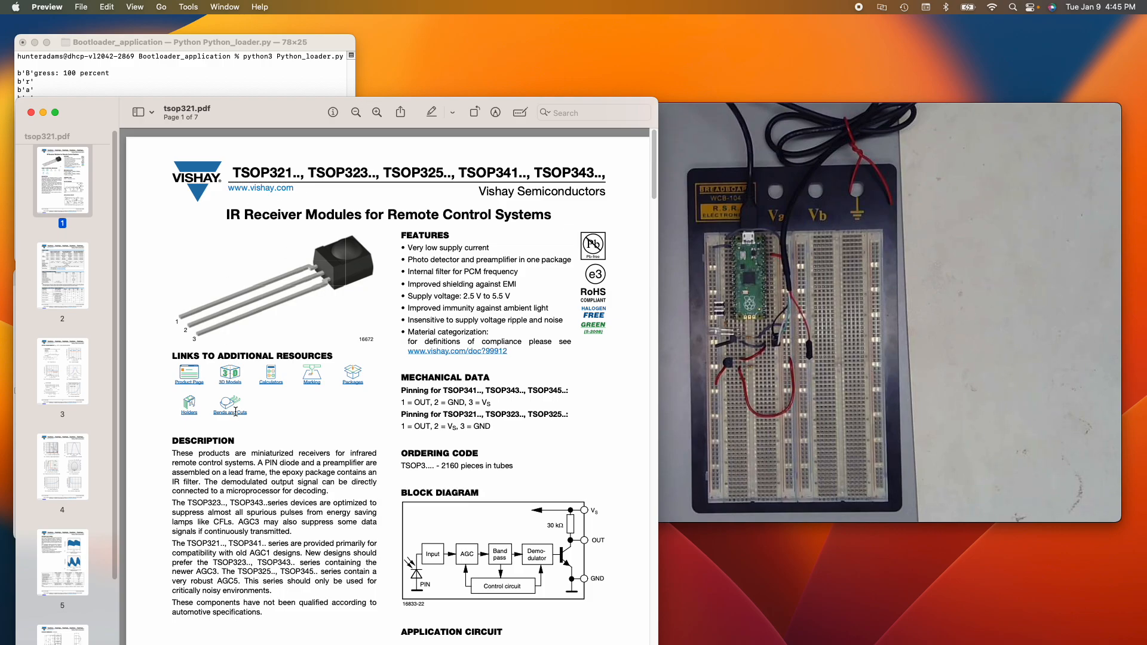
Step: Scroll the TSOP321 datasheet in Preview down to the page 2 parts table
scroll("down", 3)
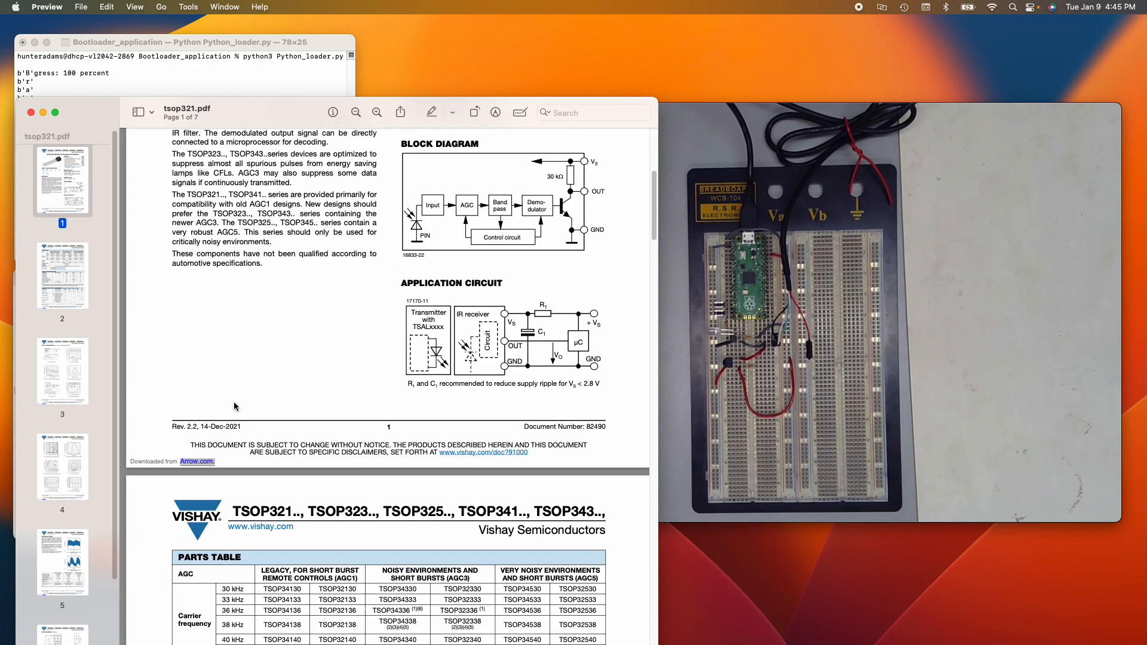
scroll("down", 3)
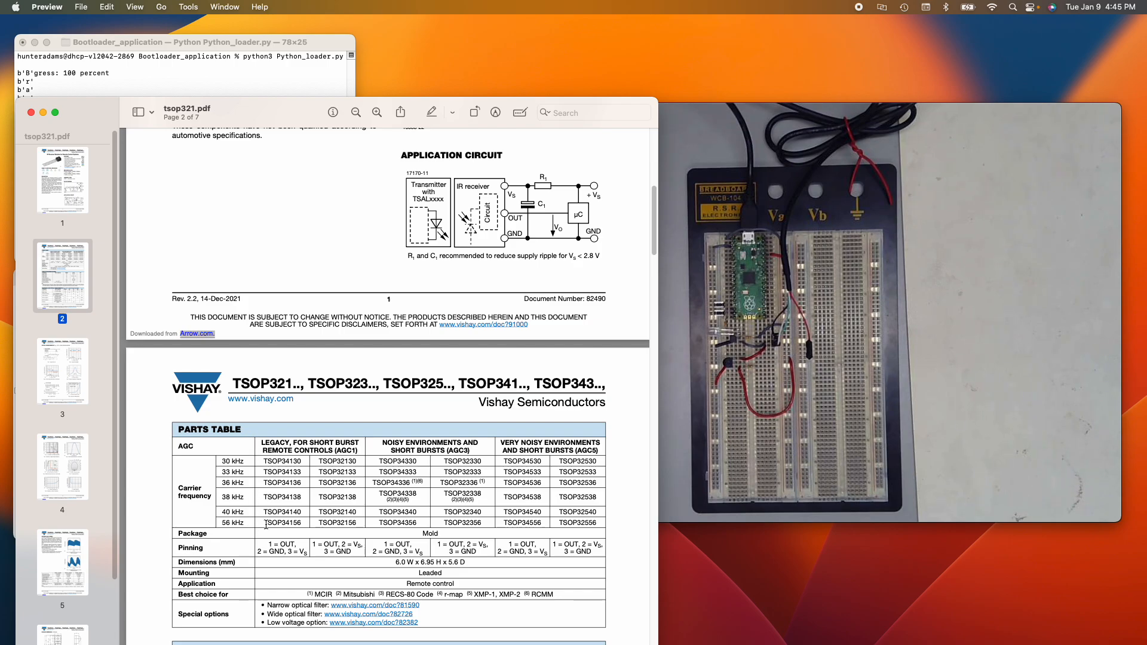
double_click(282, 524)
type("python3 Python_loader.py")
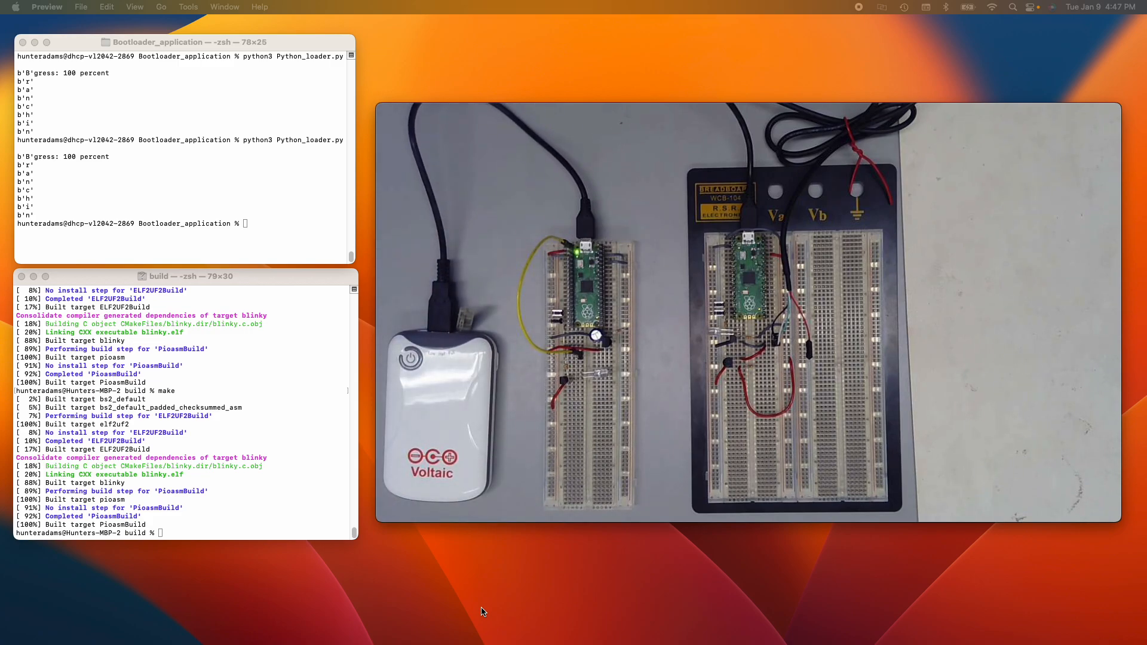
mouse_move(358, 411)
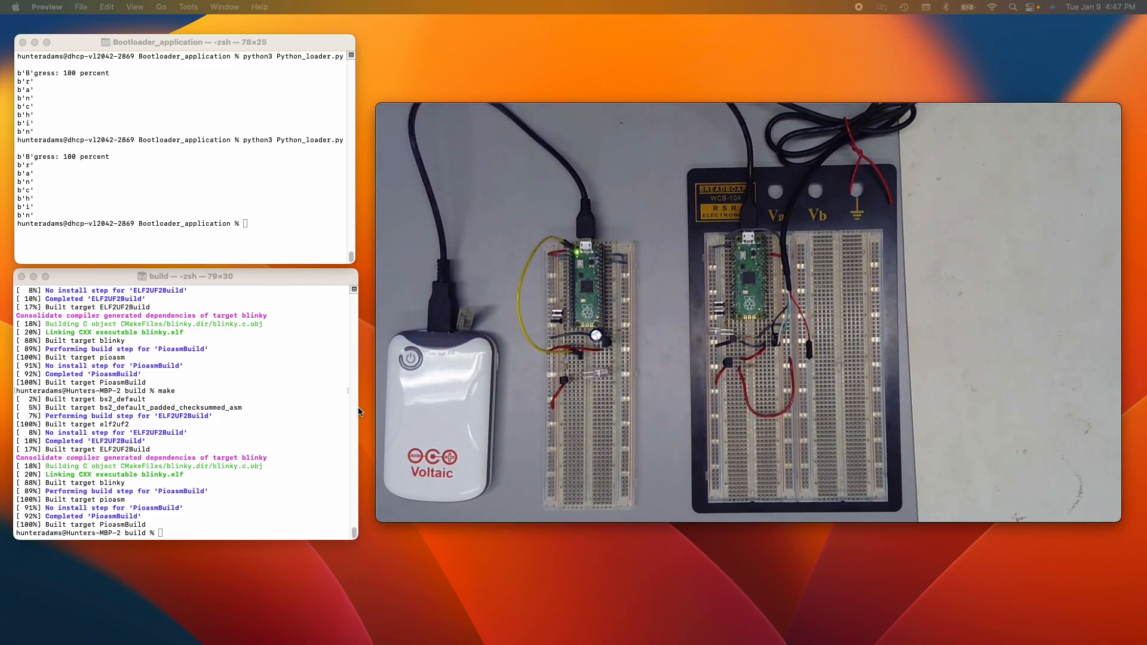
mouse_move(204, 223)
type("python3 Python_loader.py")
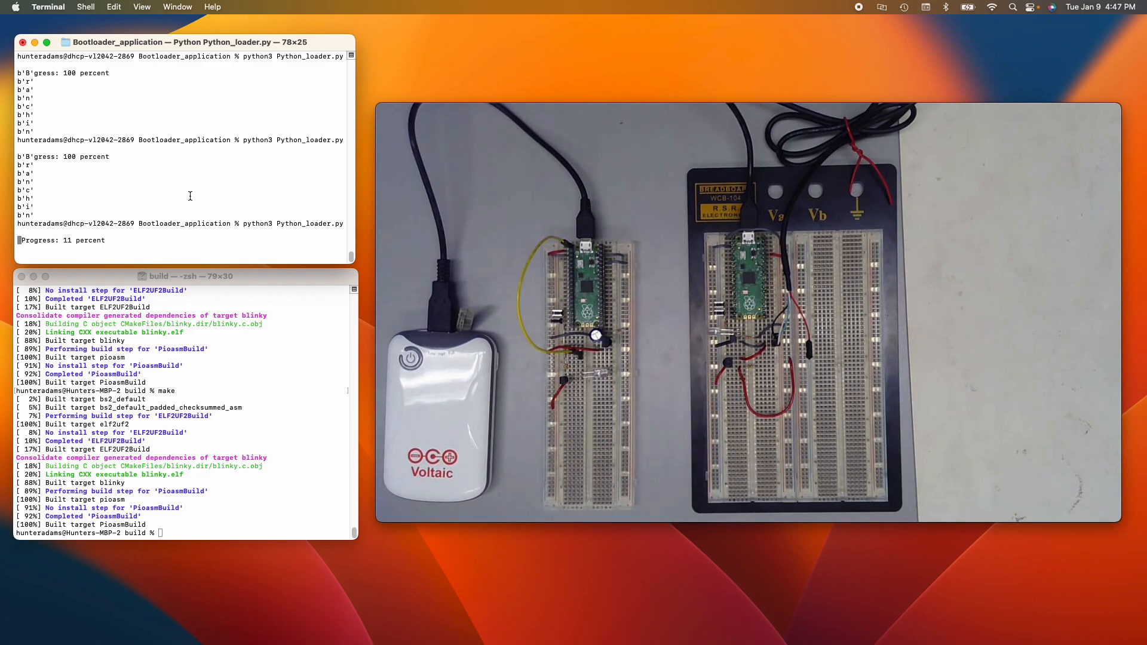
mouse_move(141, 259)
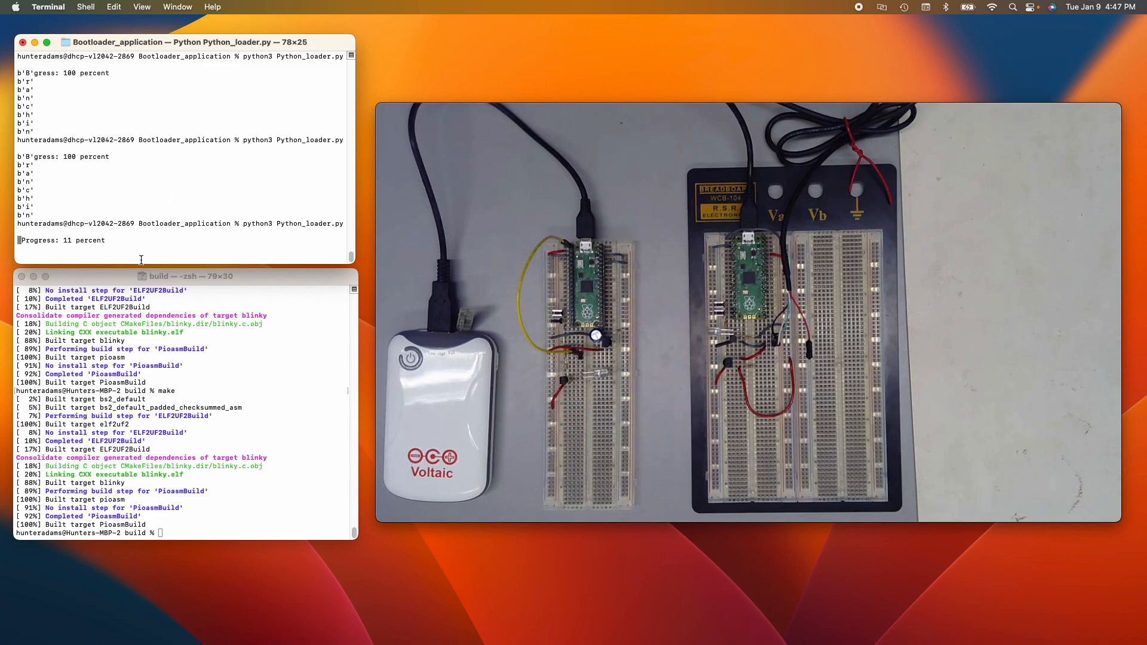